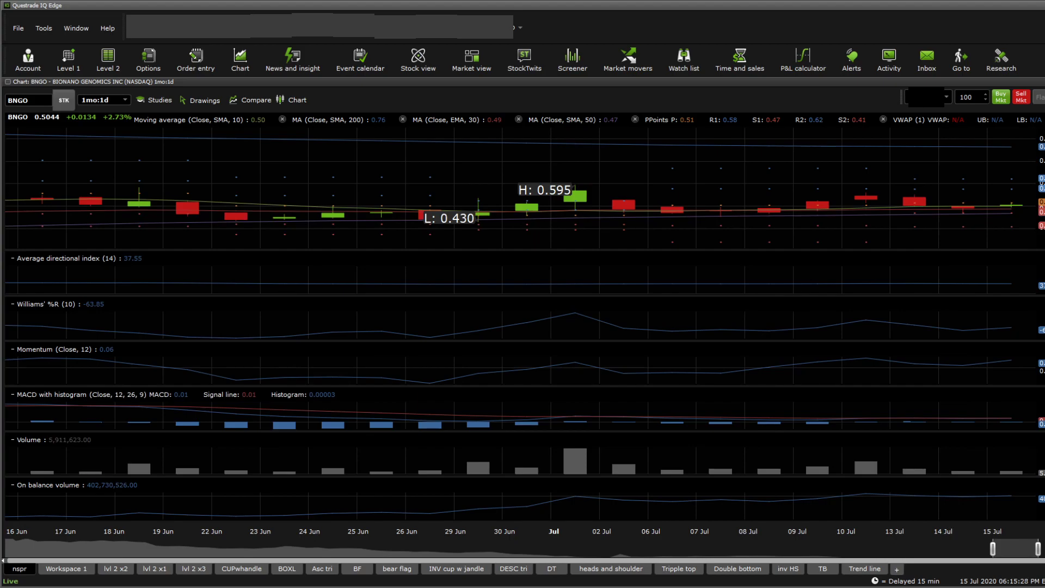
pyautogui.moveTo(636, 207)
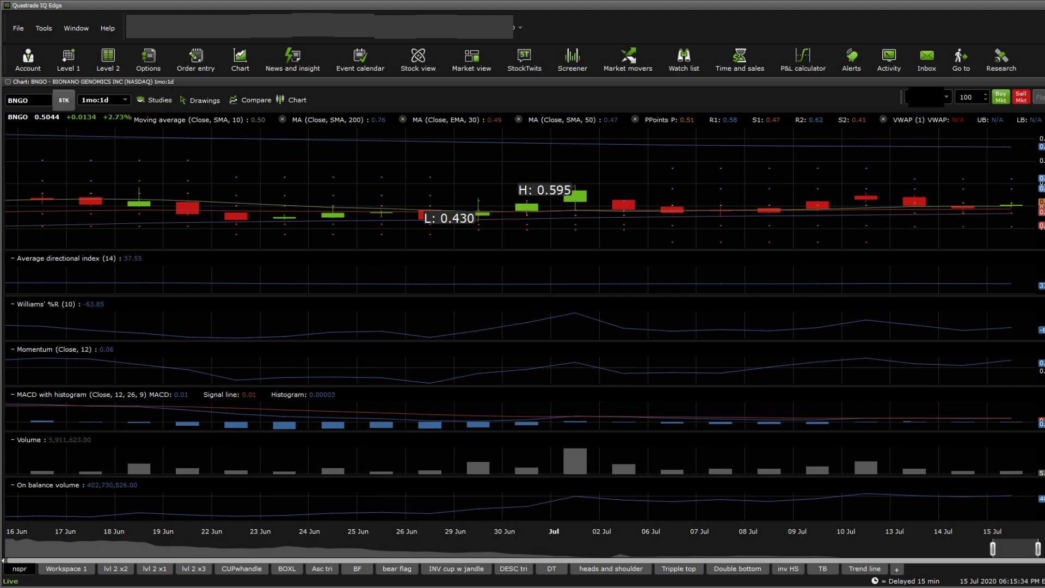
pyautogui.moveTo(983, 214)
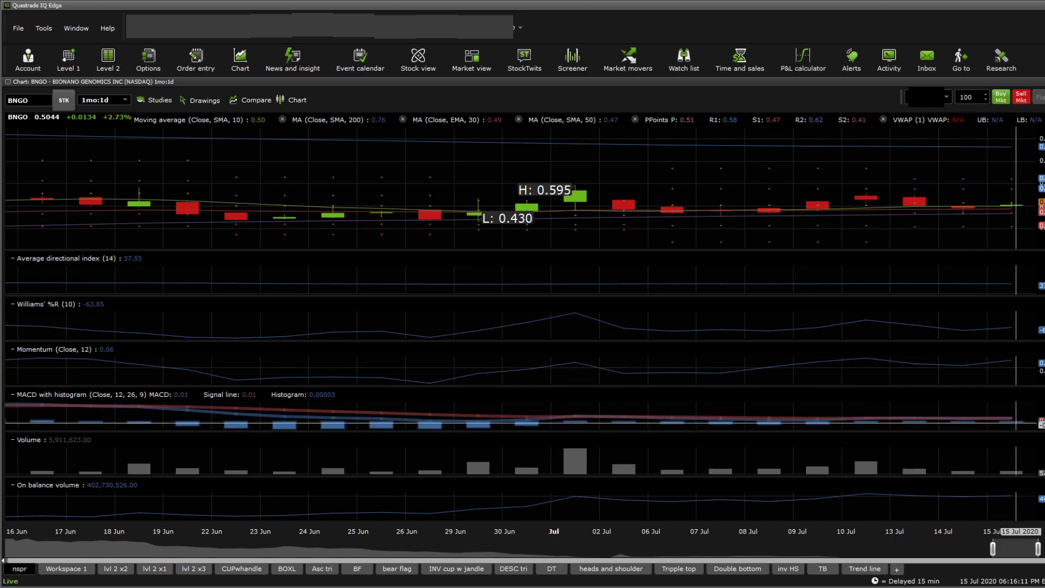
pyautogui.moveTo(332, 266)
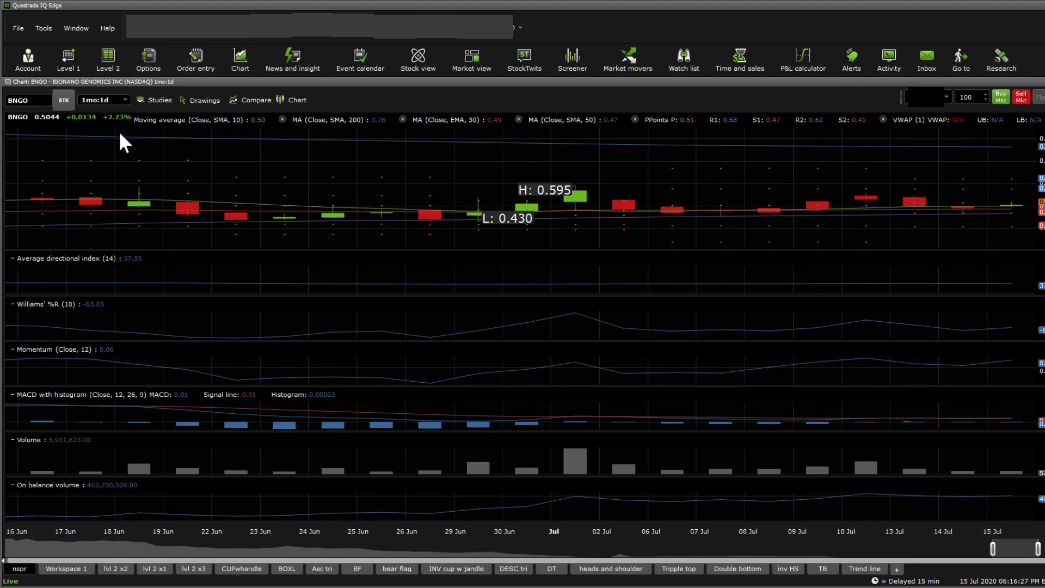
# Switch BNGO to the 5d:1hr layout to review hourly bars and indicators for 9–15 July.
pyautogui.click(104, 99)
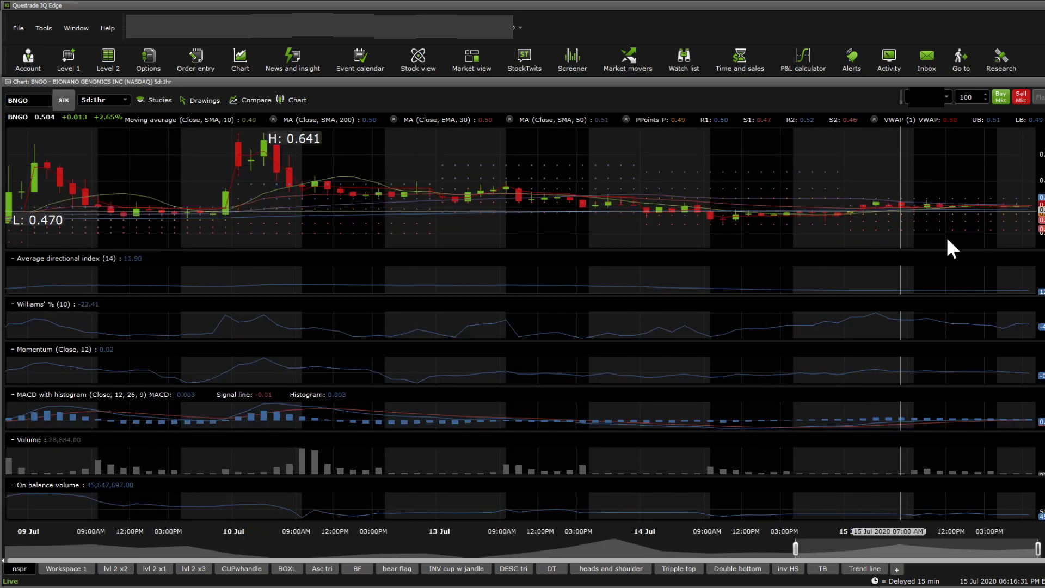
pyautogui.moveTo(873, 460)
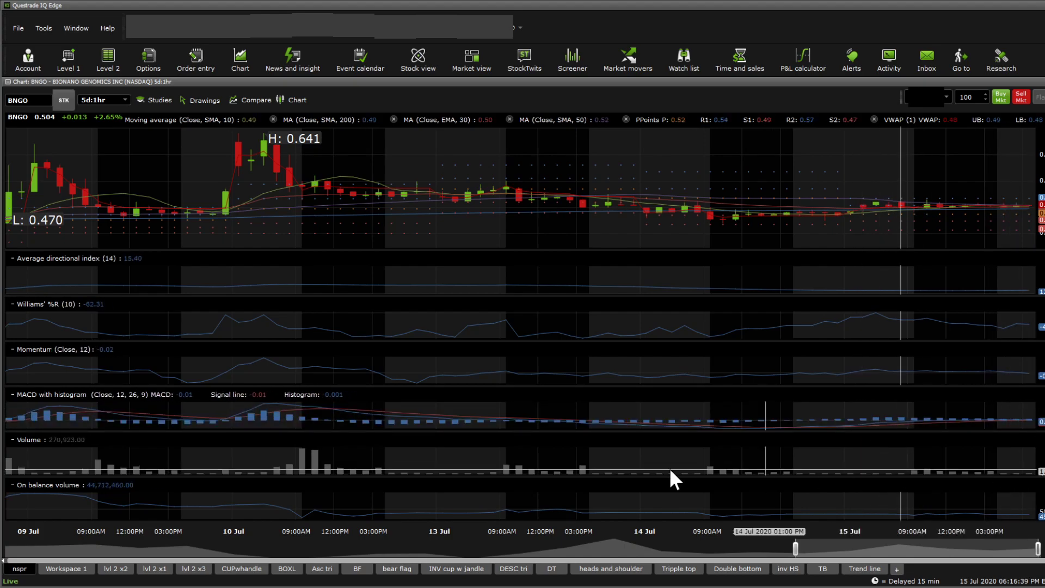
pyautogui.moveTo(923, 464)
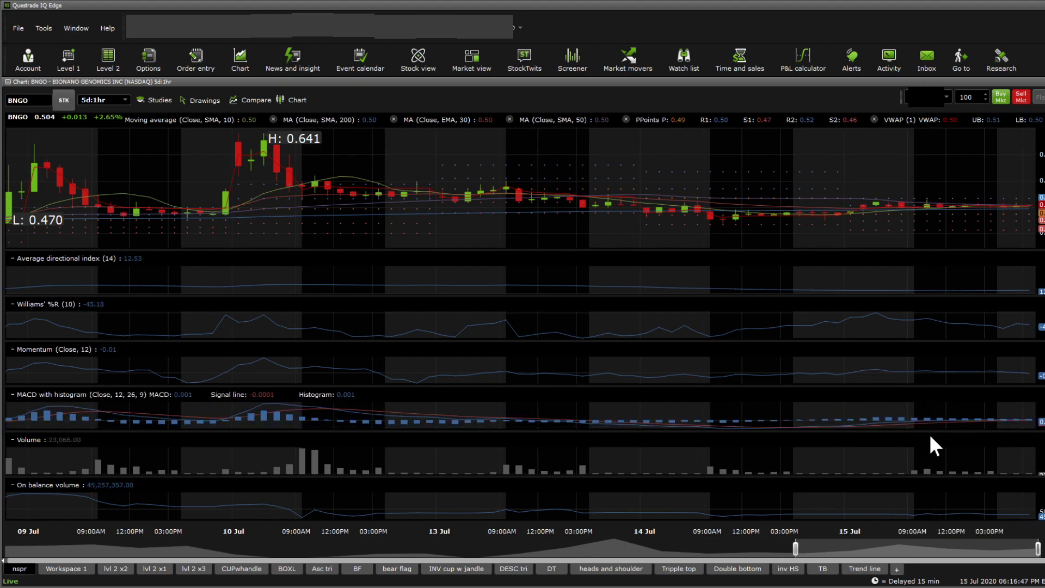
pyautogui.moveTo(1026, 389)
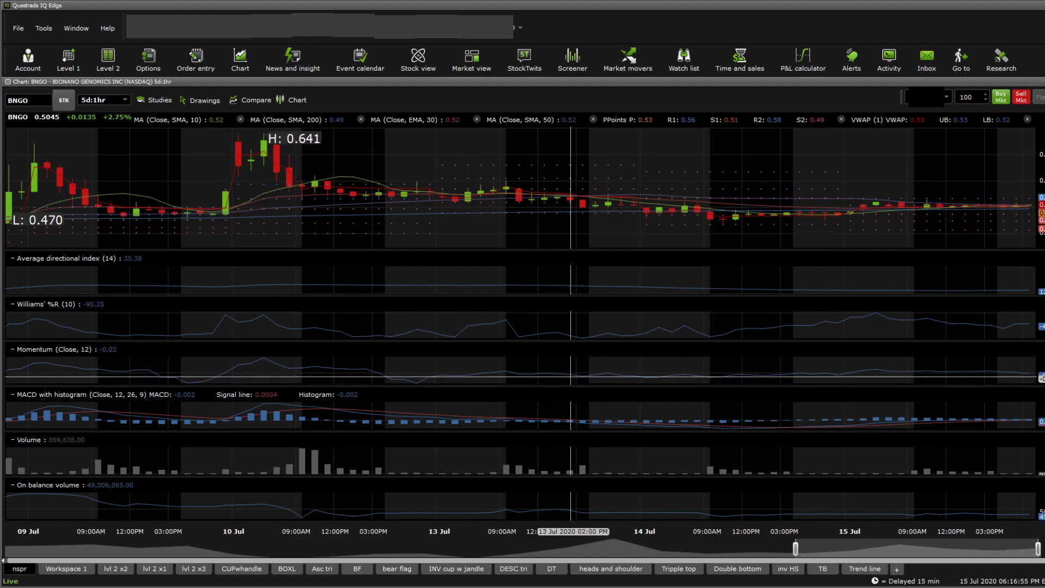
pyautogui.moveTo(1020, 374)
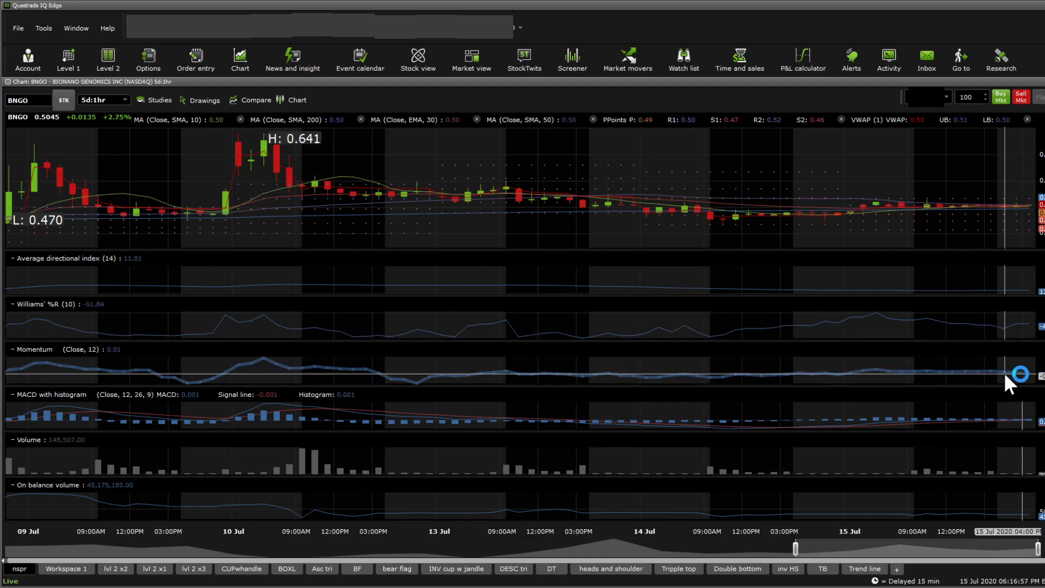
pyautogui.moveTo(1030, 333)
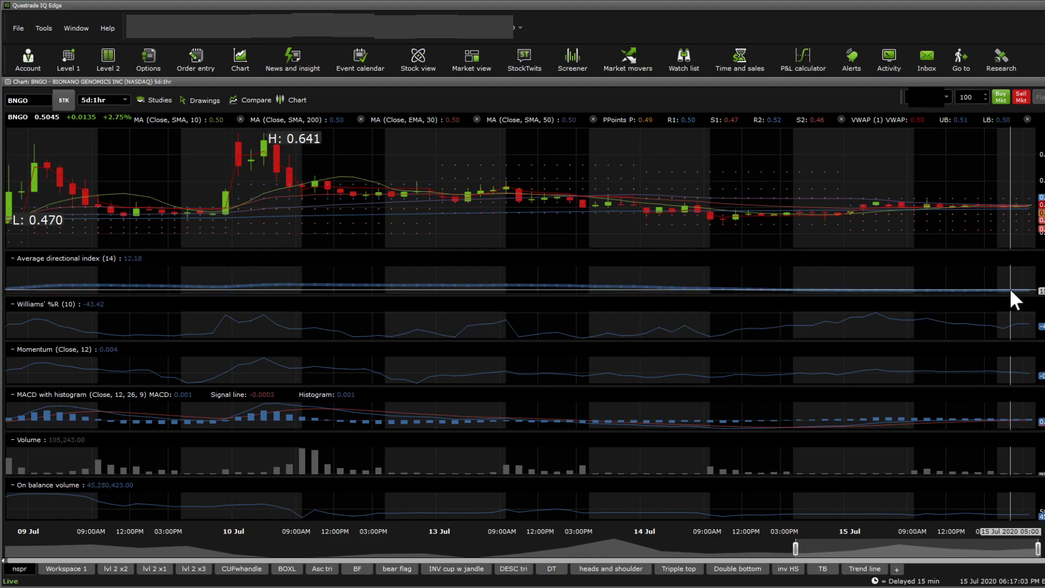
pyautogui.moveTo(226, 120)
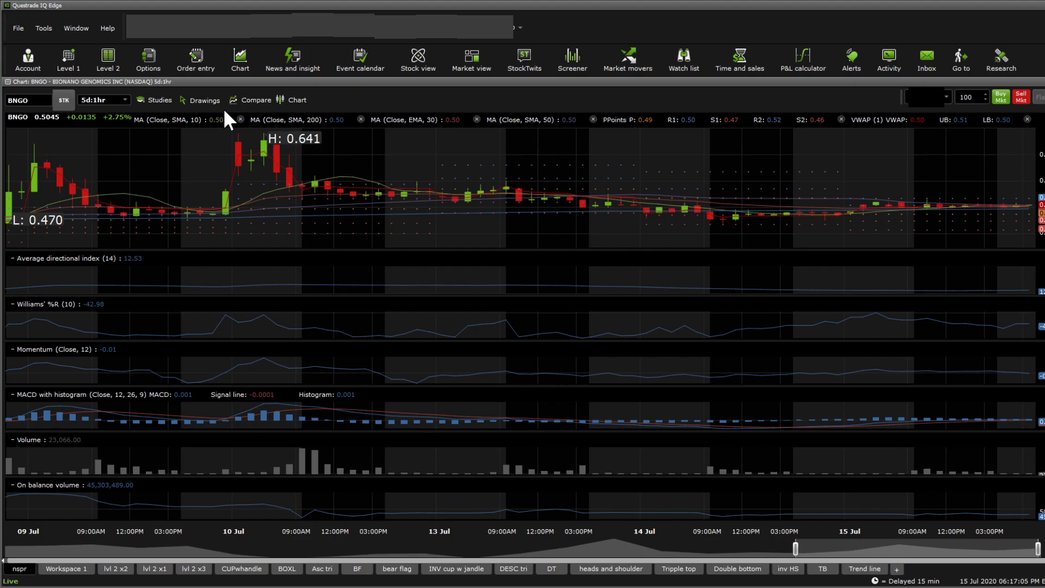
pyautogui.moveTo(517, 137)
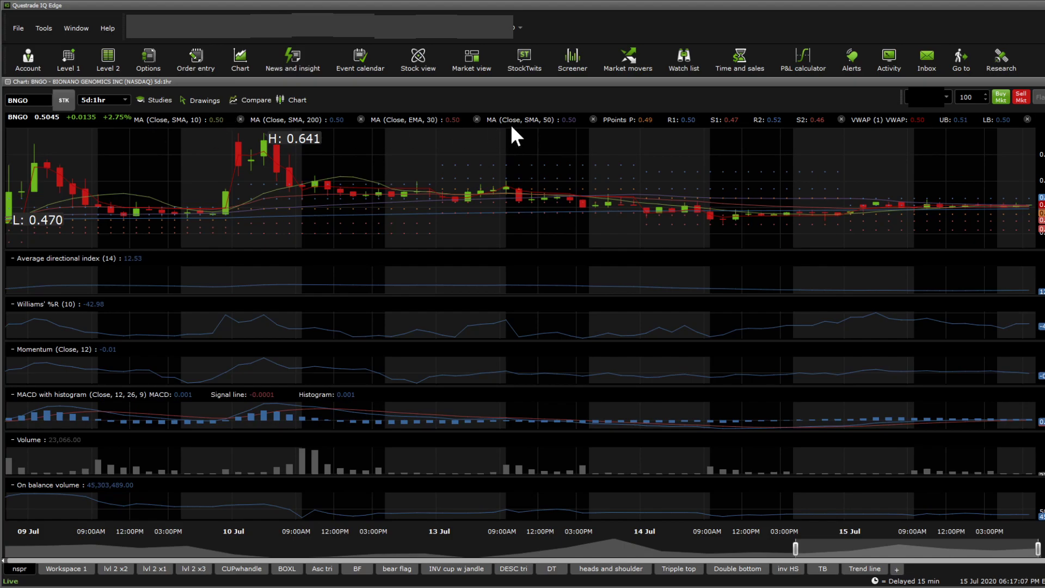
pyautogui.moveTo(428, 127)
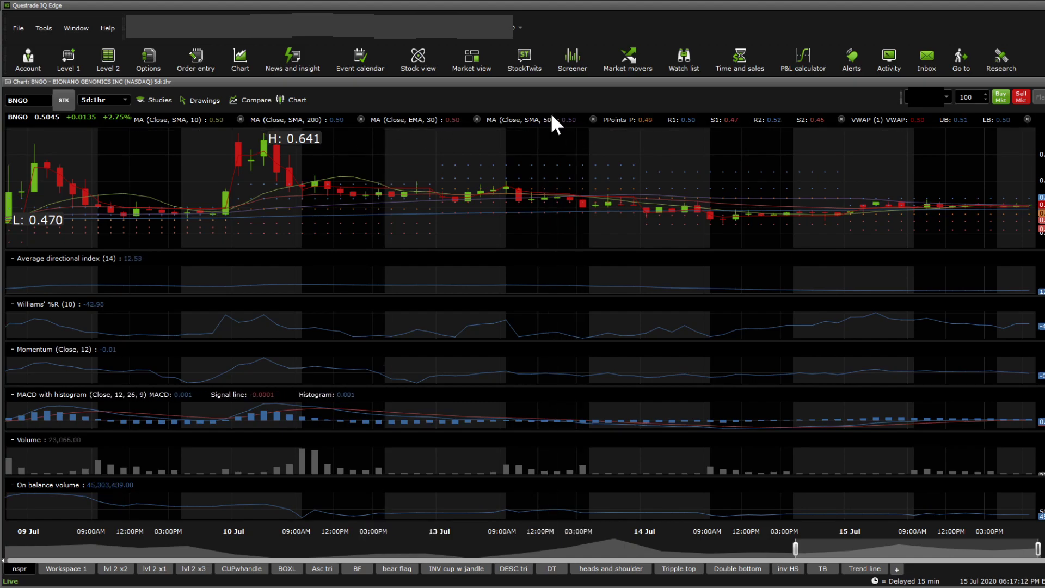
pyautogui.moveTo(210, 130)
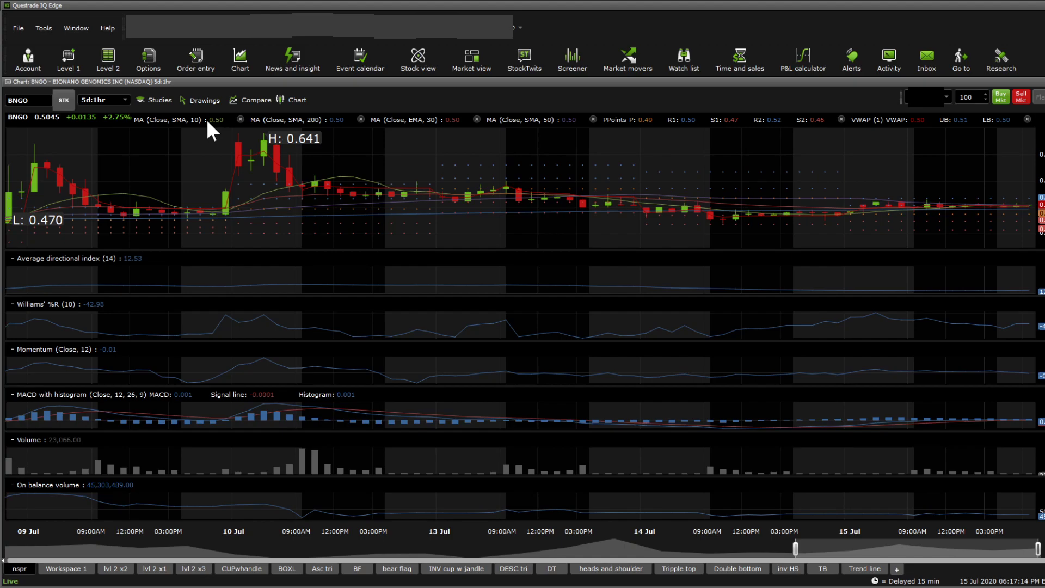
pyautogui.moveTo(579, 126)
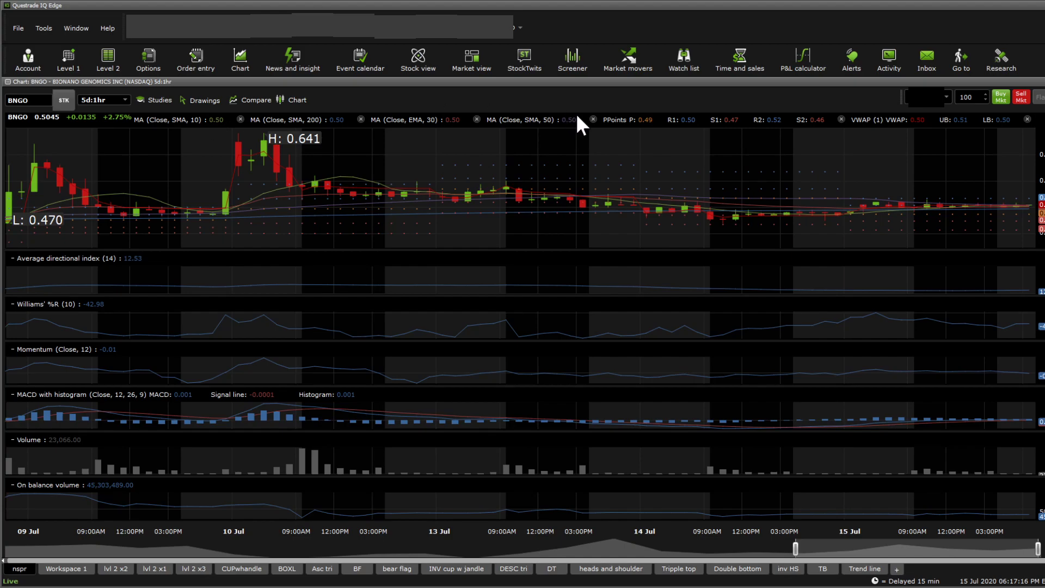
pyautogui.moveTo(671, 128)
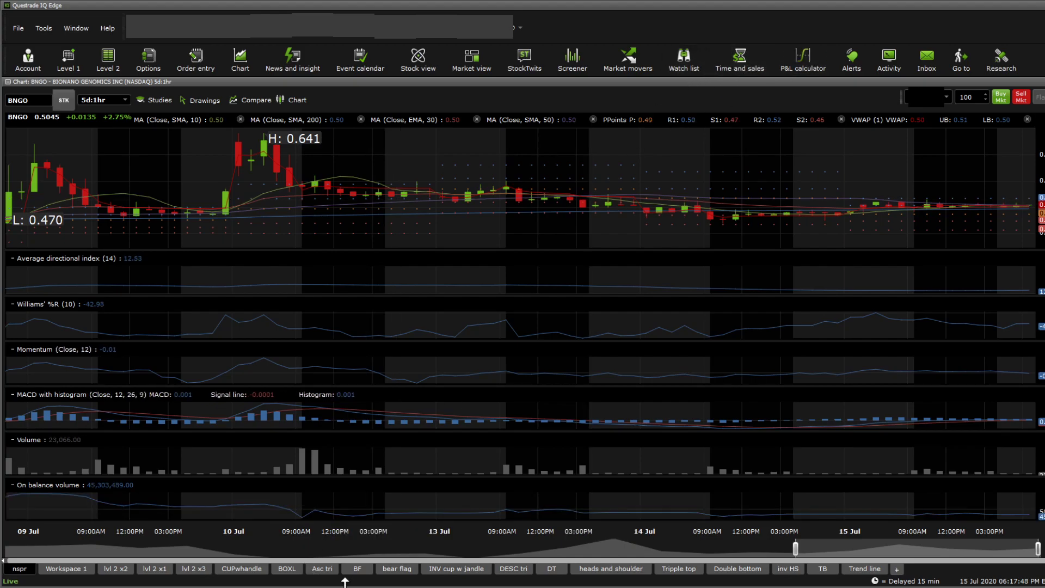
# Load the BOXL tab, then the Asc tri tab's plain BNGO 1mo:1hr candle chart.
pyautogui.click(286, 568)
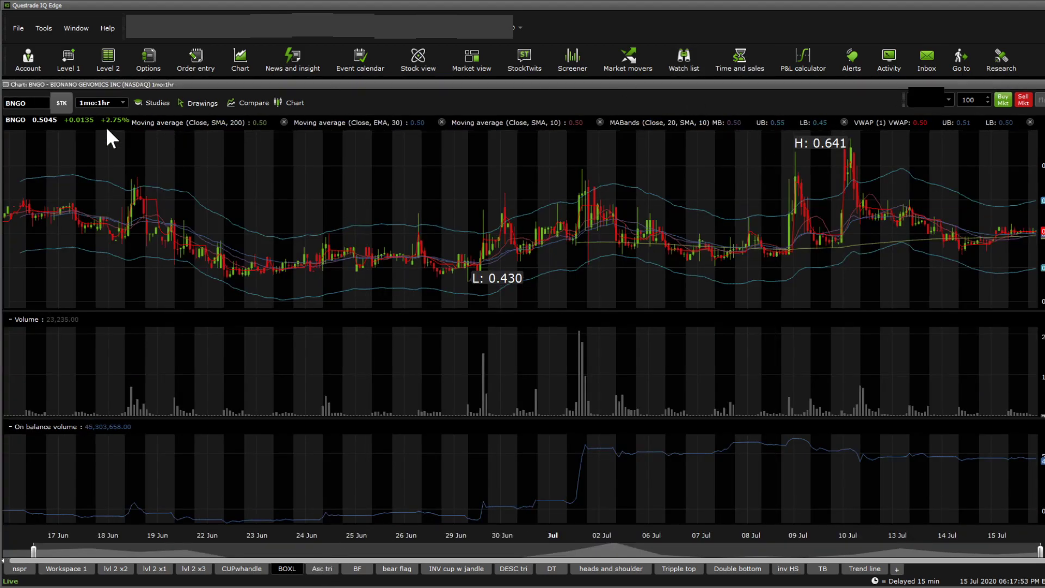
pyautogui.click(102, 102)
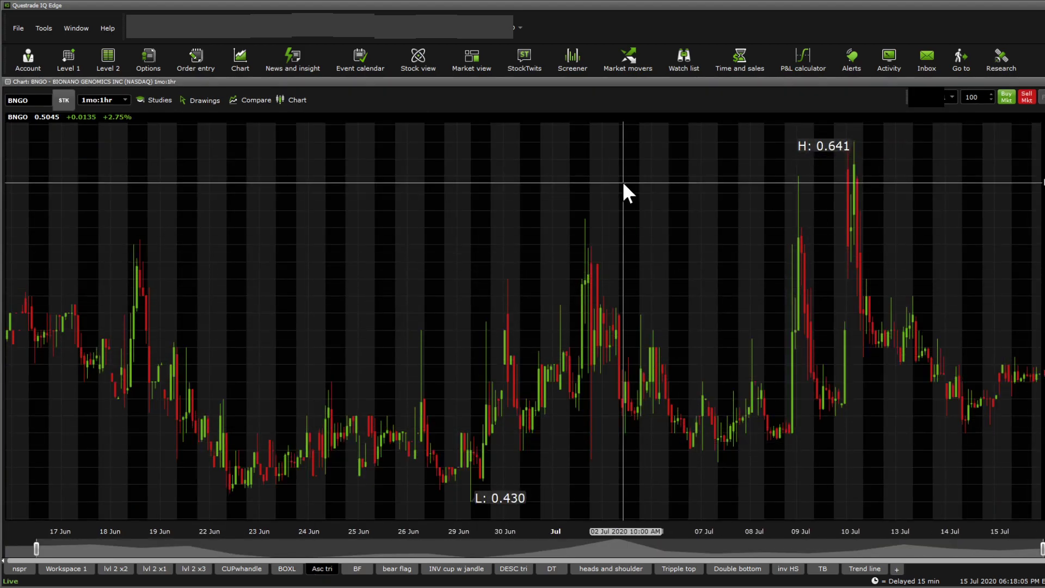
pyautogui.moveTo(765, 445)
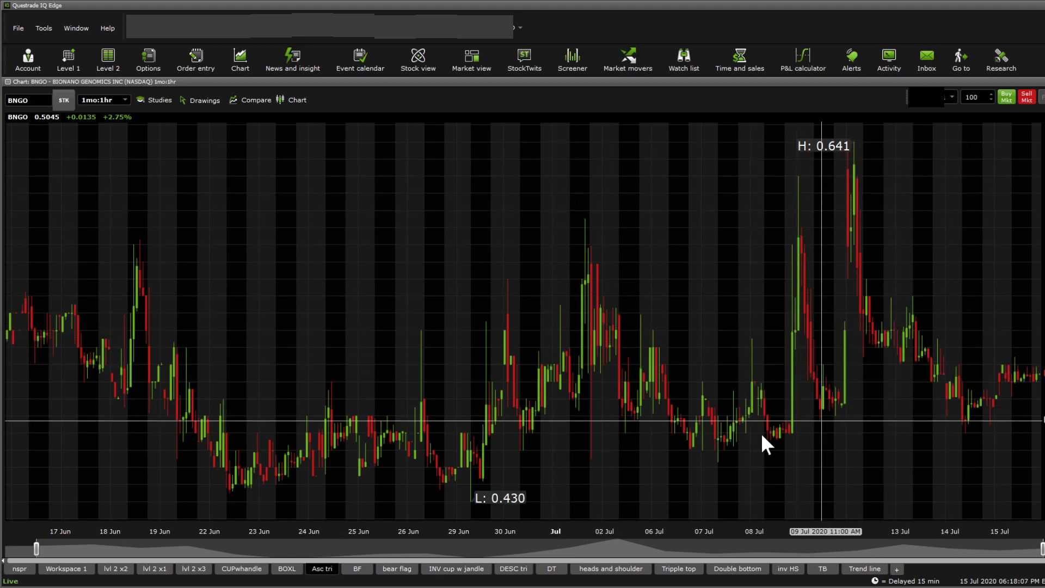
pyautogui.moveTo(326, 215)
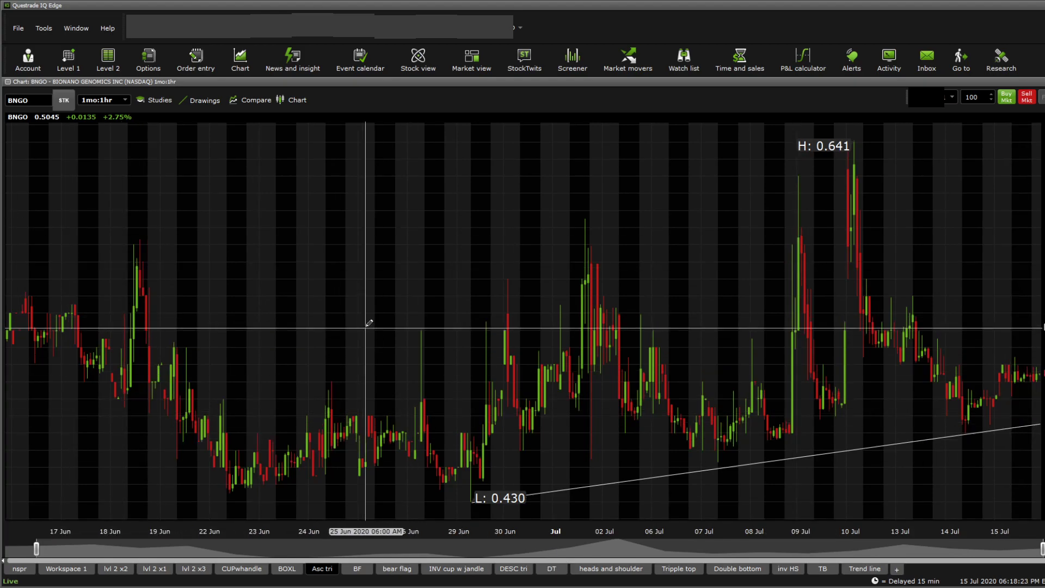
pyautogui.moveTo(445, 444)
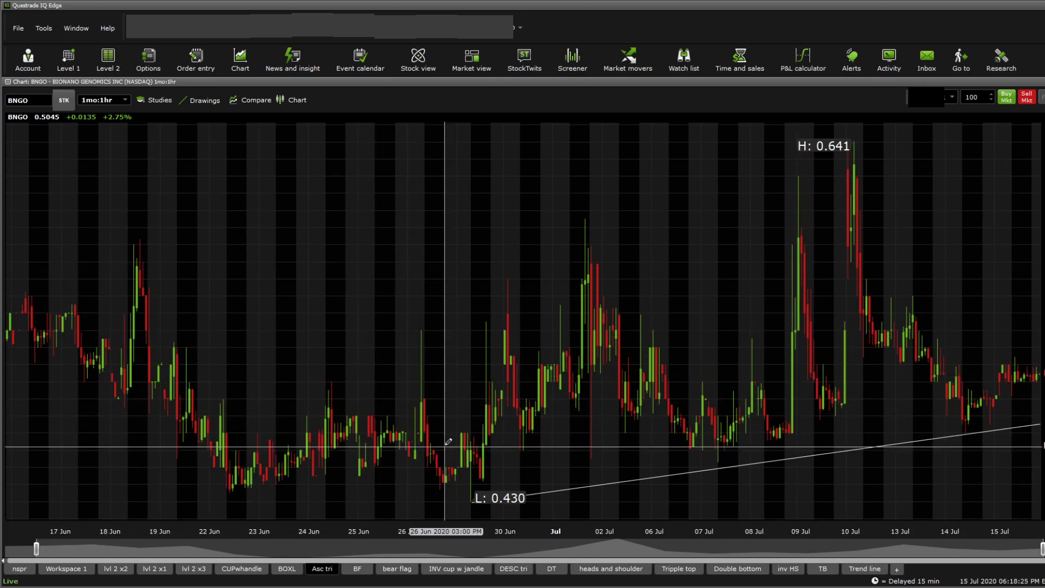
pyautogui.moveTo(448, 459)
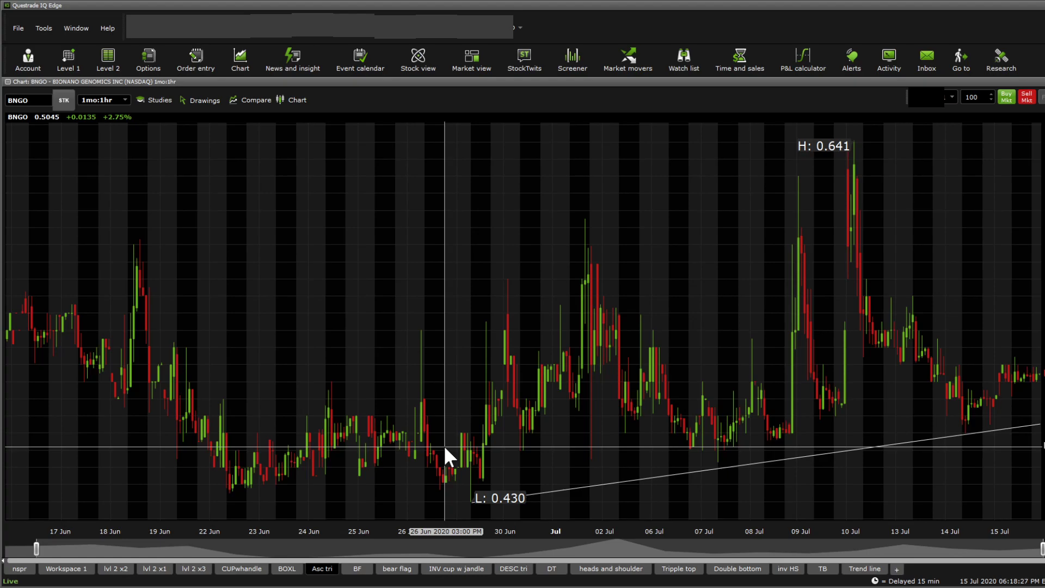
pyautogui.moveTo(165, 314)
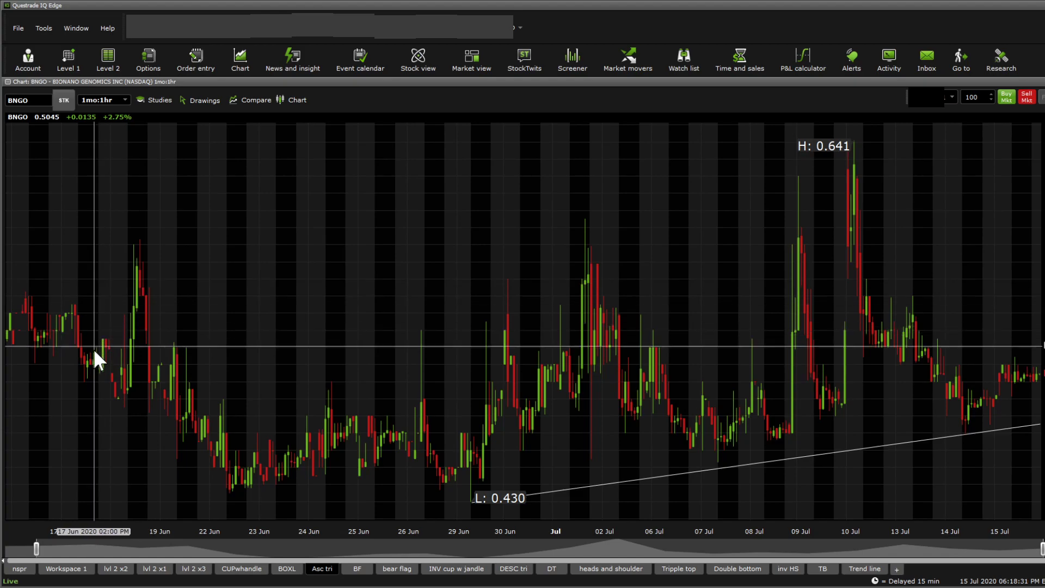
pyautogui.moveTo(608, 494)
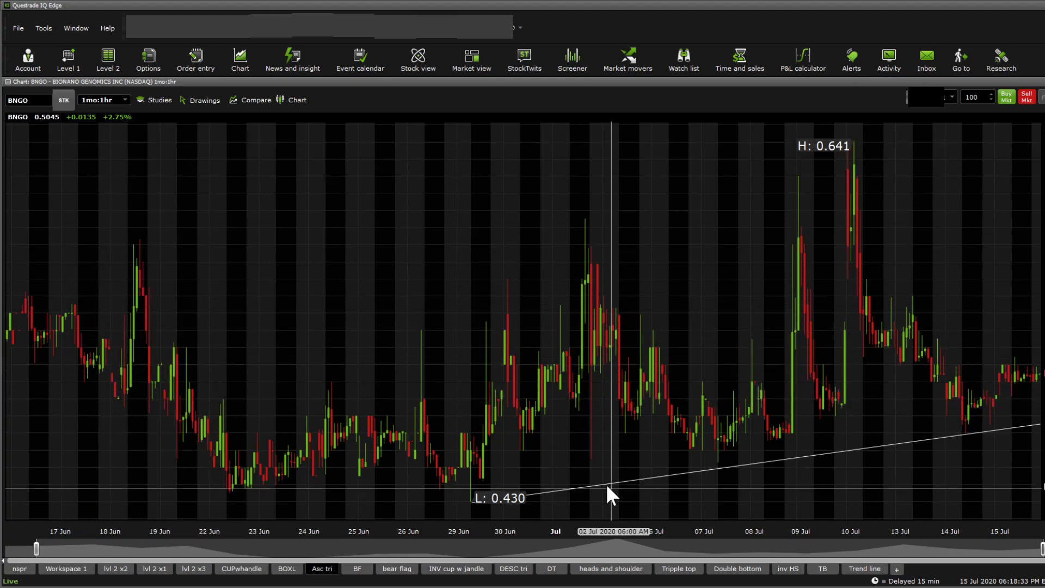
pyautogui.moveTo(401, 386)
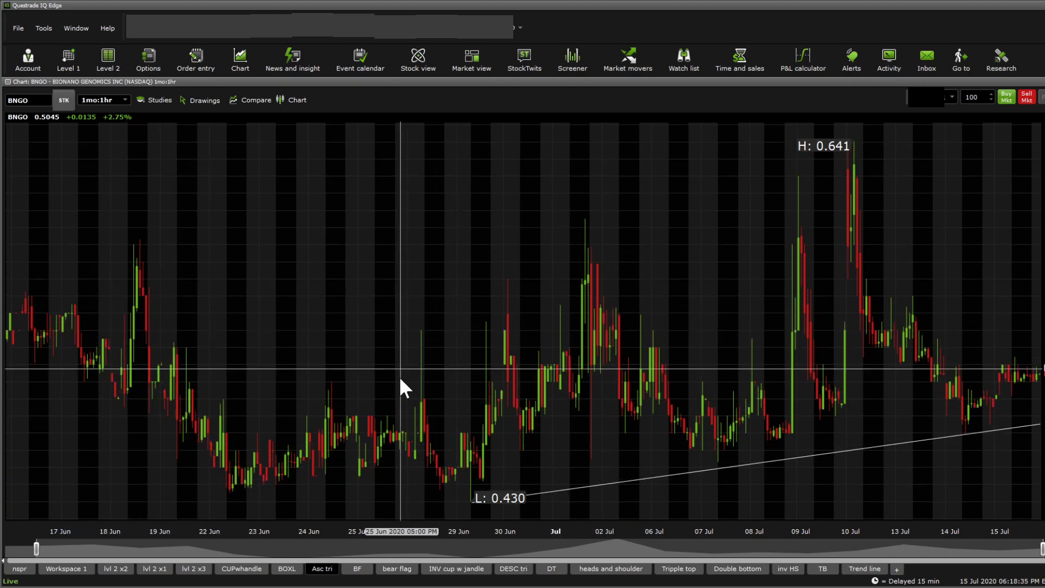